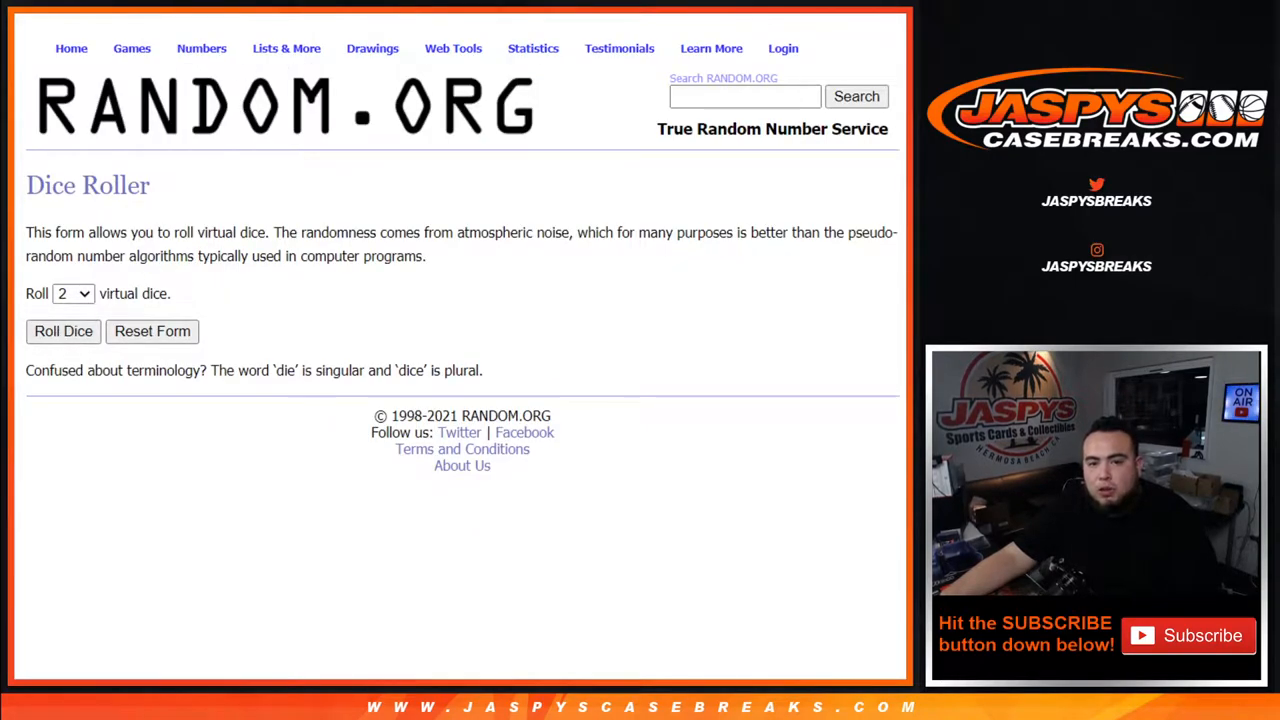
Step: Randomize the 32 customer names in List Randomizer seven times, then return to the form for the NFL team list
{"action": "left_click", "coordinate": [64, 332]}
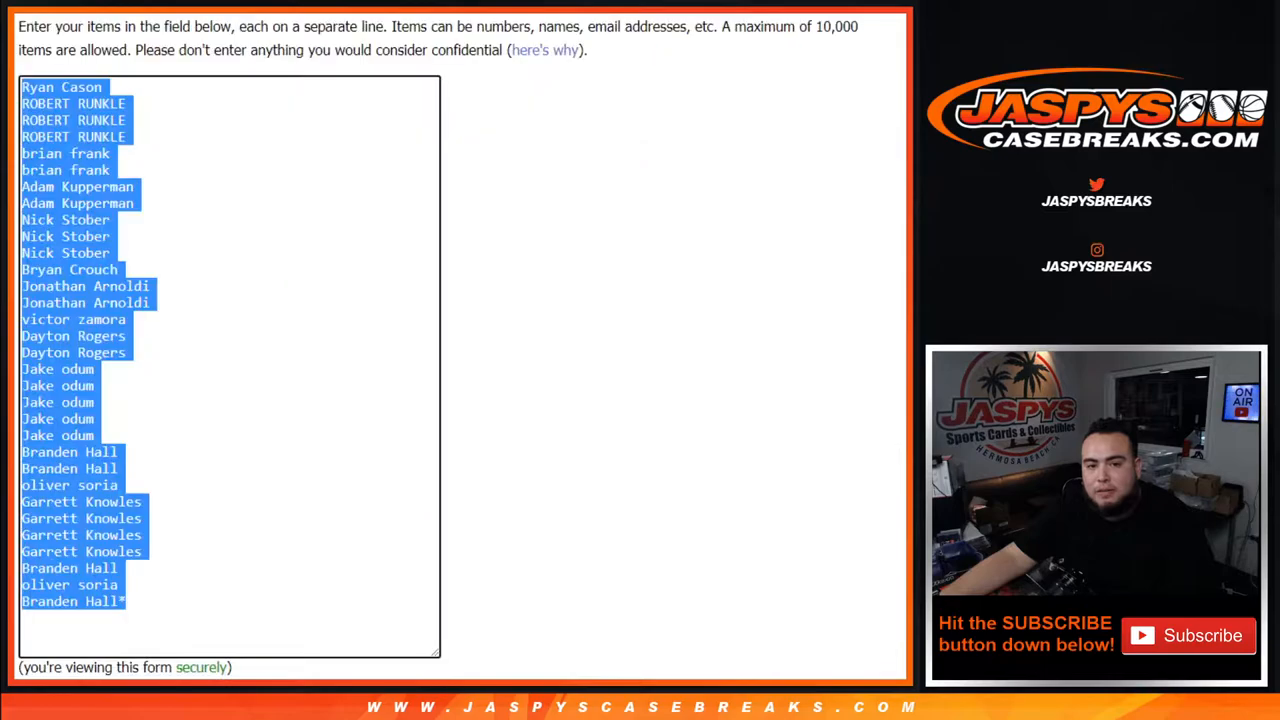
{"action": "scroll", "scroll_direction": "down", "scroll_amount": 3}
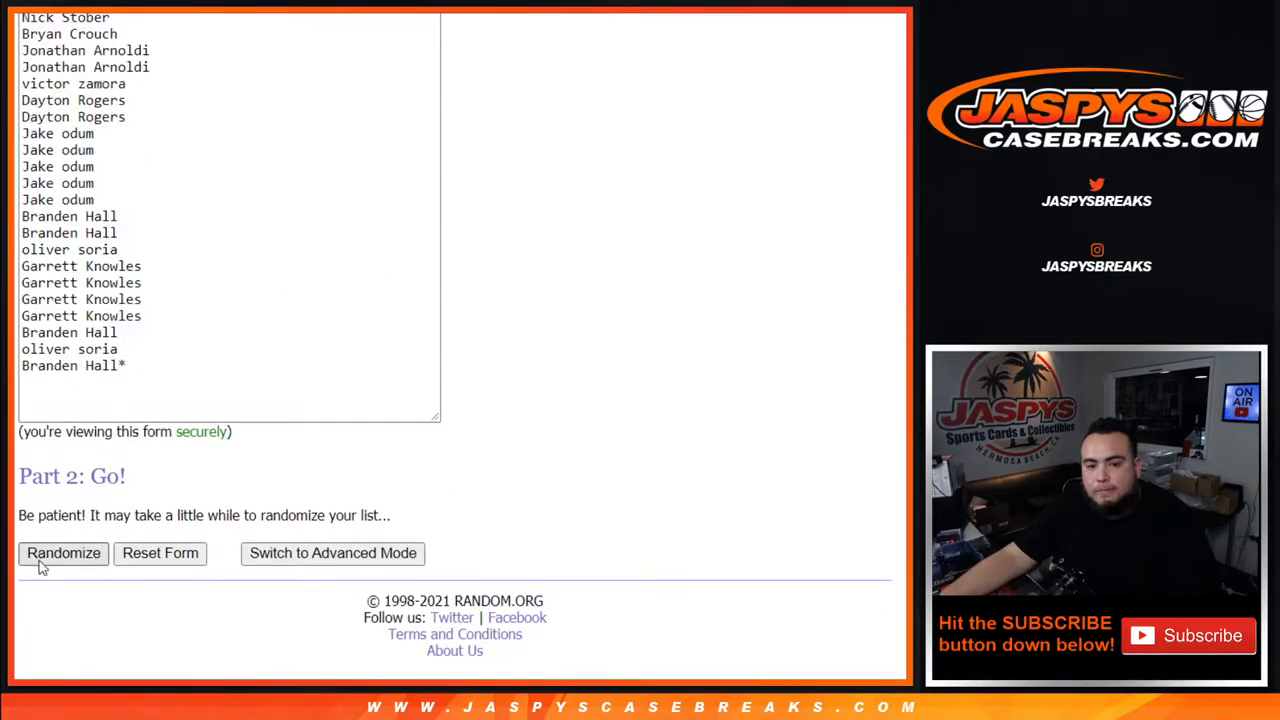
{"action": "left_click", "coordinate": [64, 552]}
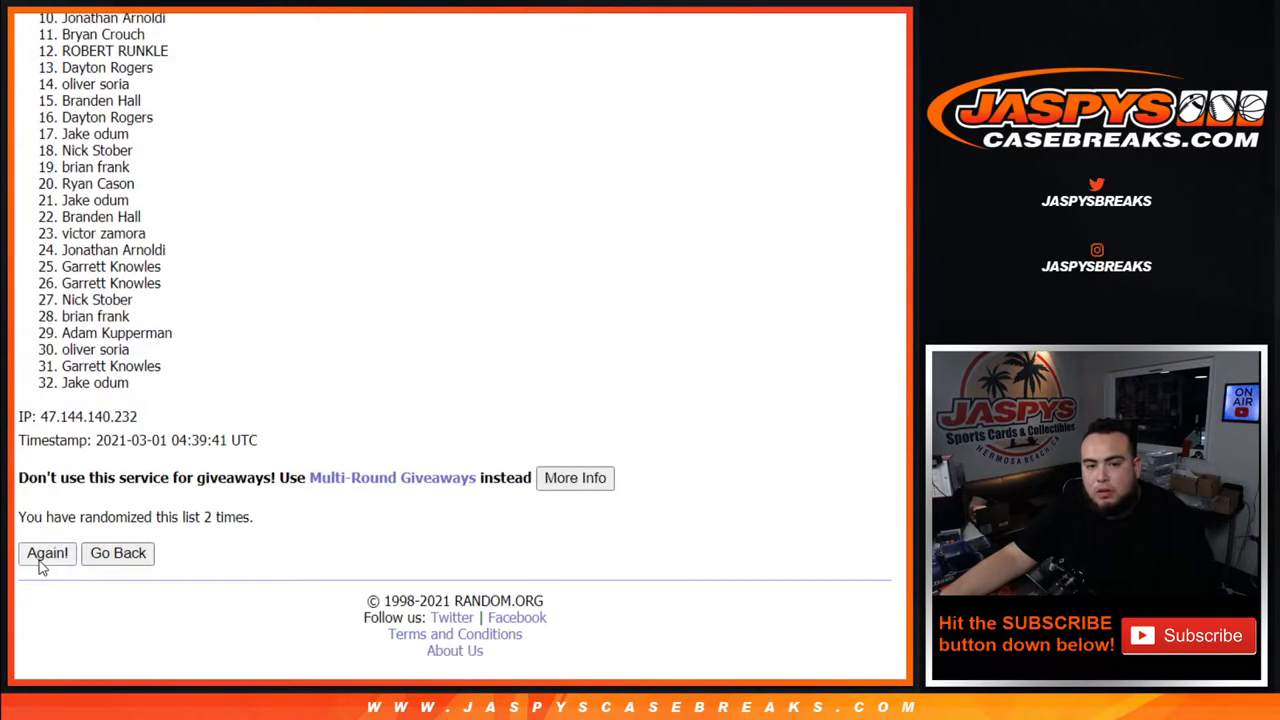
{"action": "left_click", "coordinate": [48, 552]}
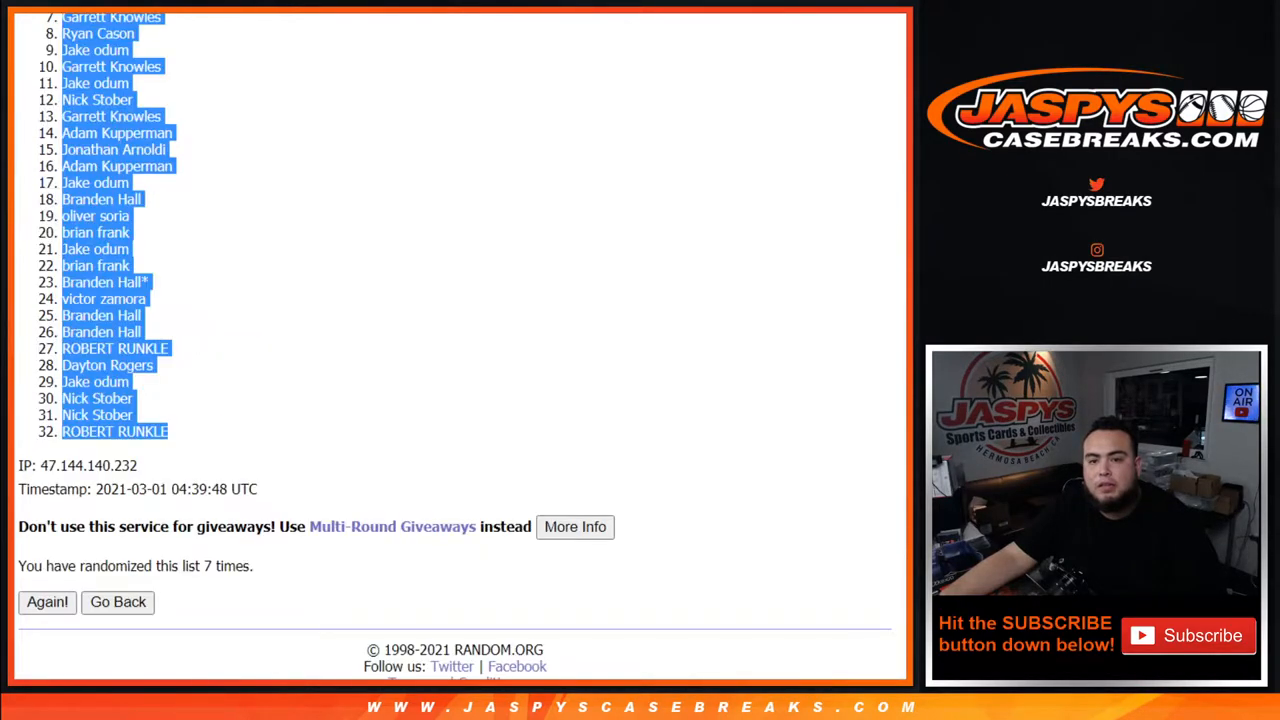
{"action": "left_click", "coordinate": [118, 602]}
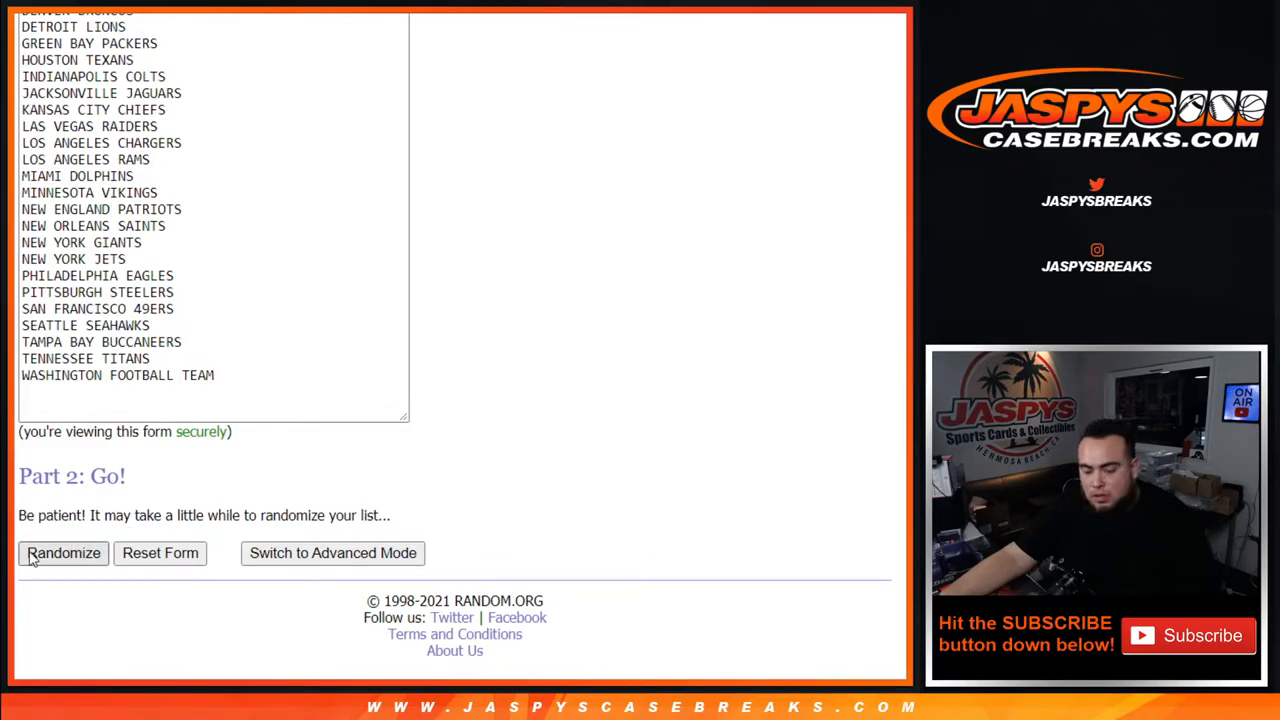
Step: Randomize the 32 NFL teams seven times and select the final team order for copying into column B
{"action": "left_click", "coordinate": [64, 552]}
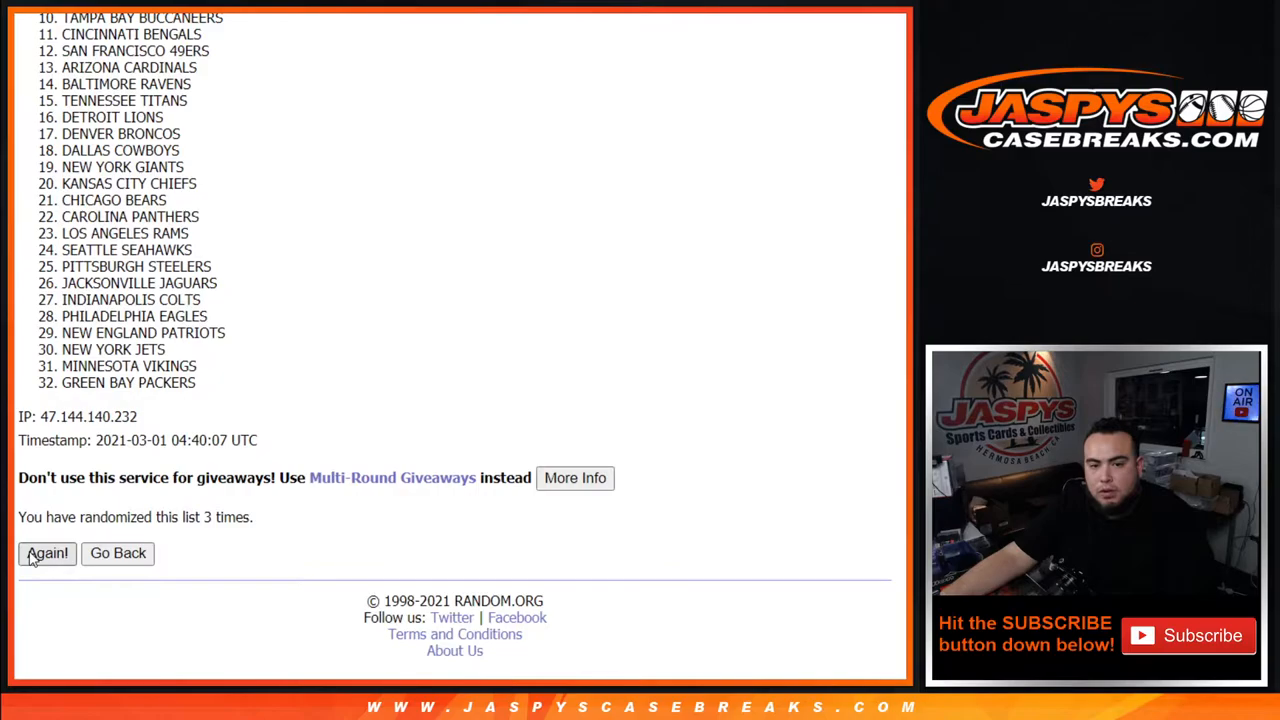
{"action": "left_click", "coordinate": [48, 552]}
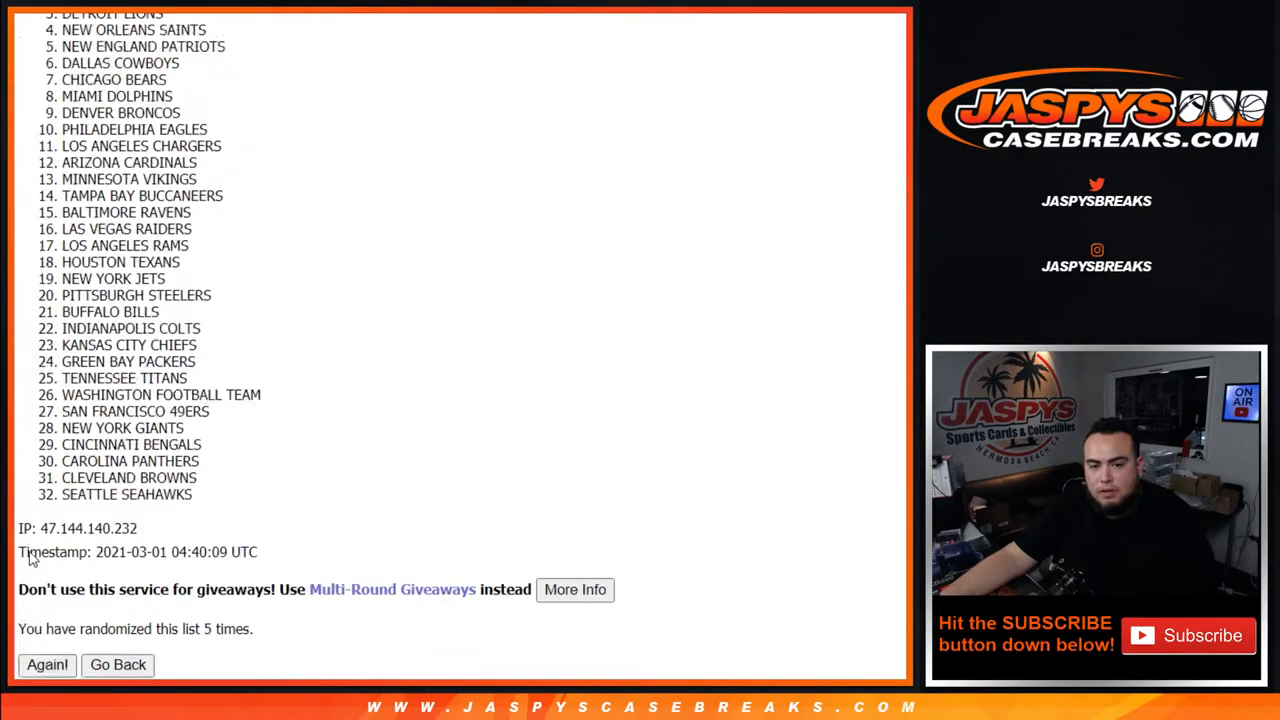
{"action": "left_click", "coordinate": [48, 664]}
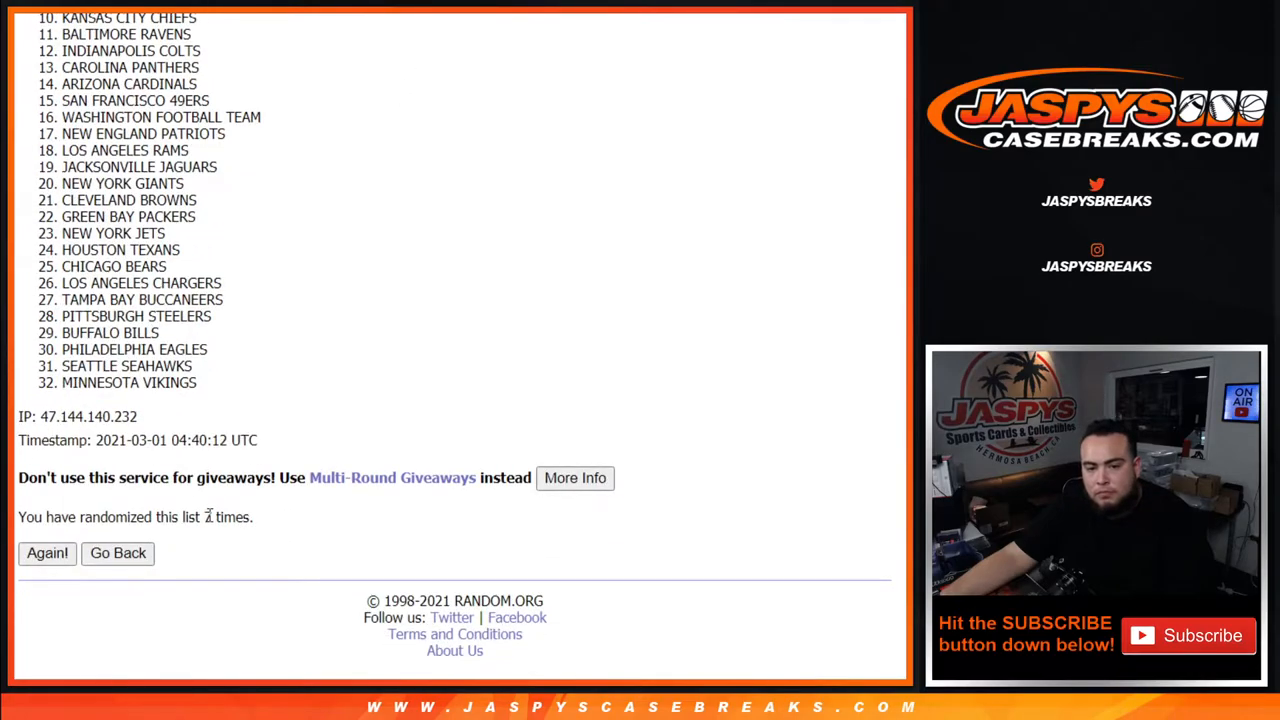
{"action": "double_click", "coordinate": [228, 516]}
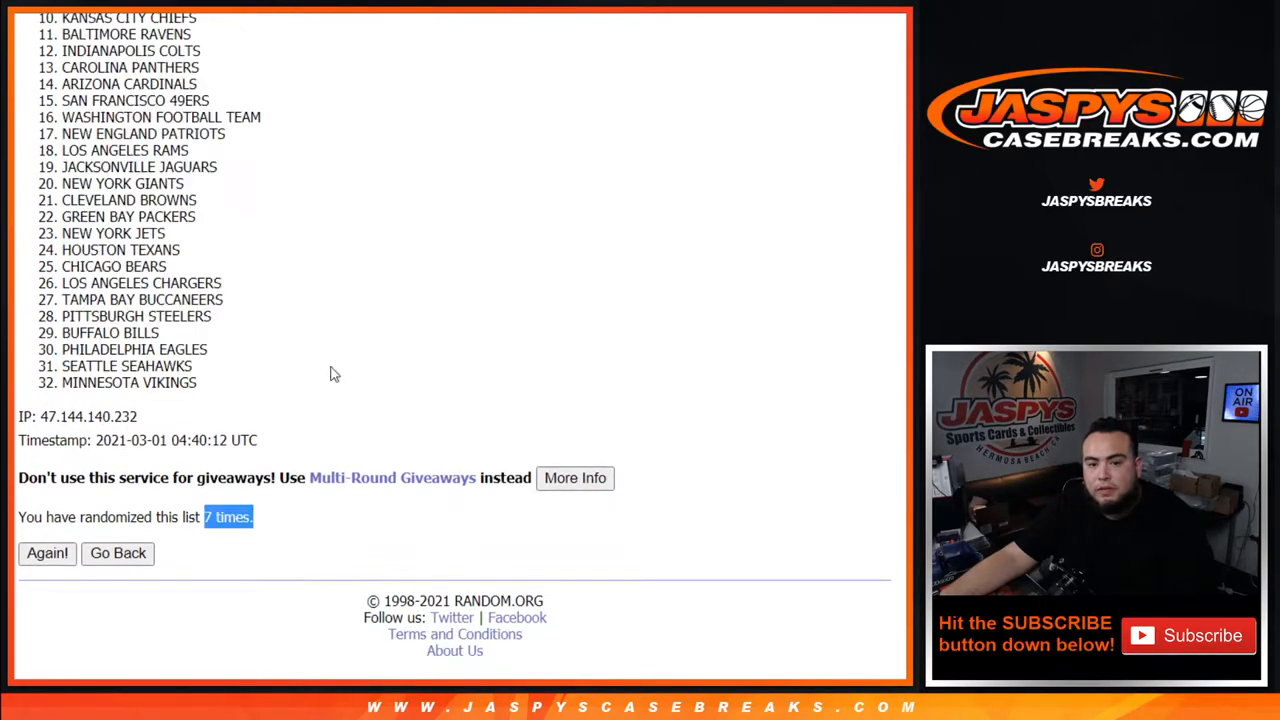
{"action": "left_click_drag", "start_coordinate": [336, 374], "coordinate": [224, 388]}
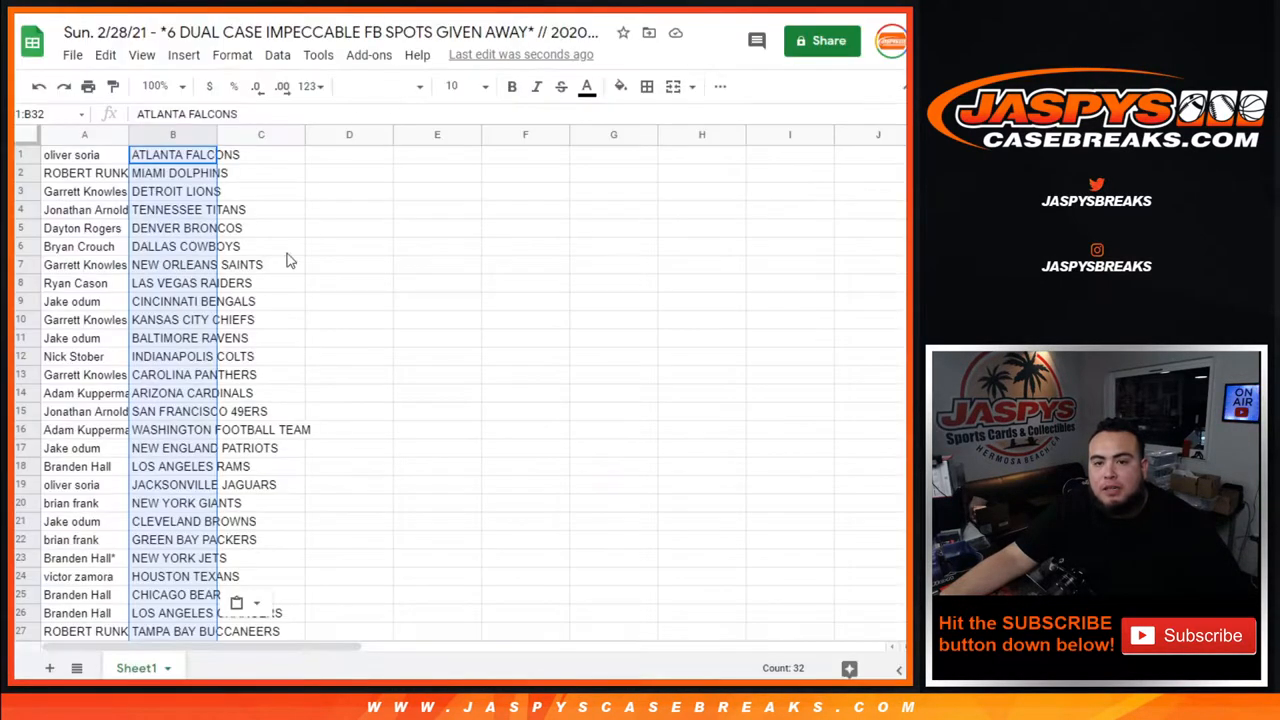
Step: Select the whole sheet, set font size 14, widen columns A and B, and check through the 32 pairings
{"action": "left_click", "coordinate": [84, 154]}
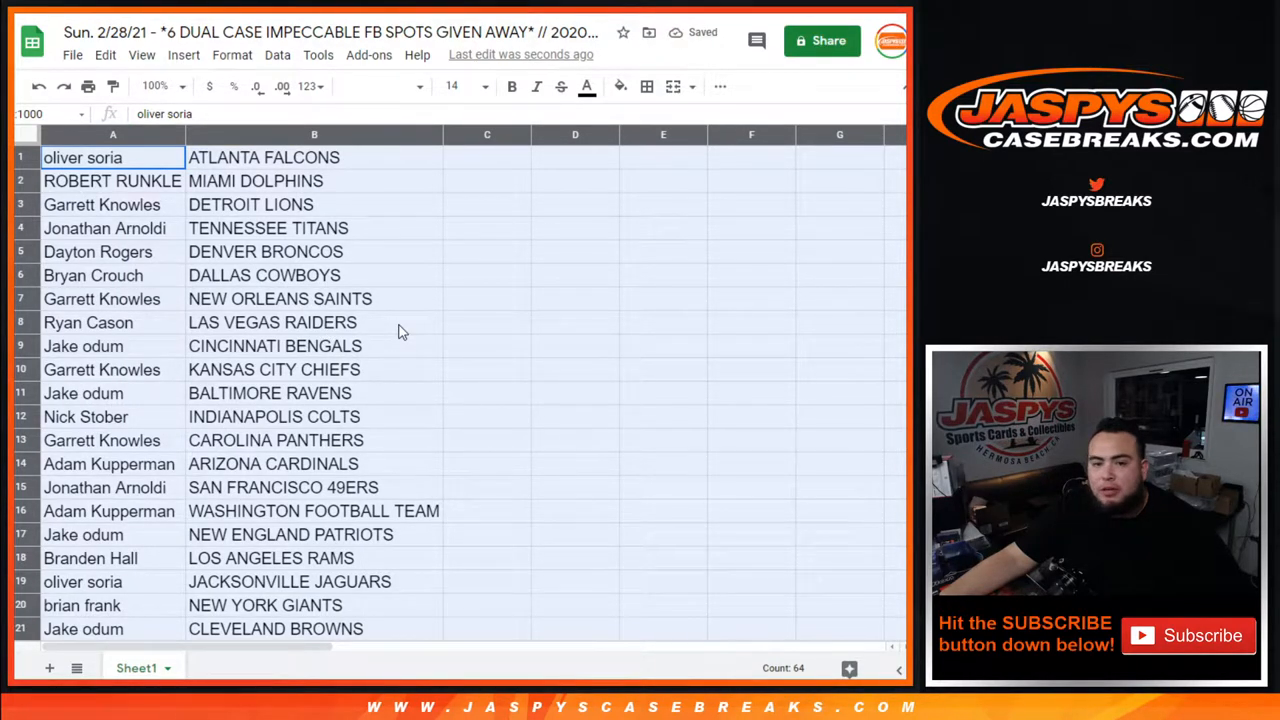
{"action": "scroll", "scroll_direction": "down", "scroll_amount": 3}
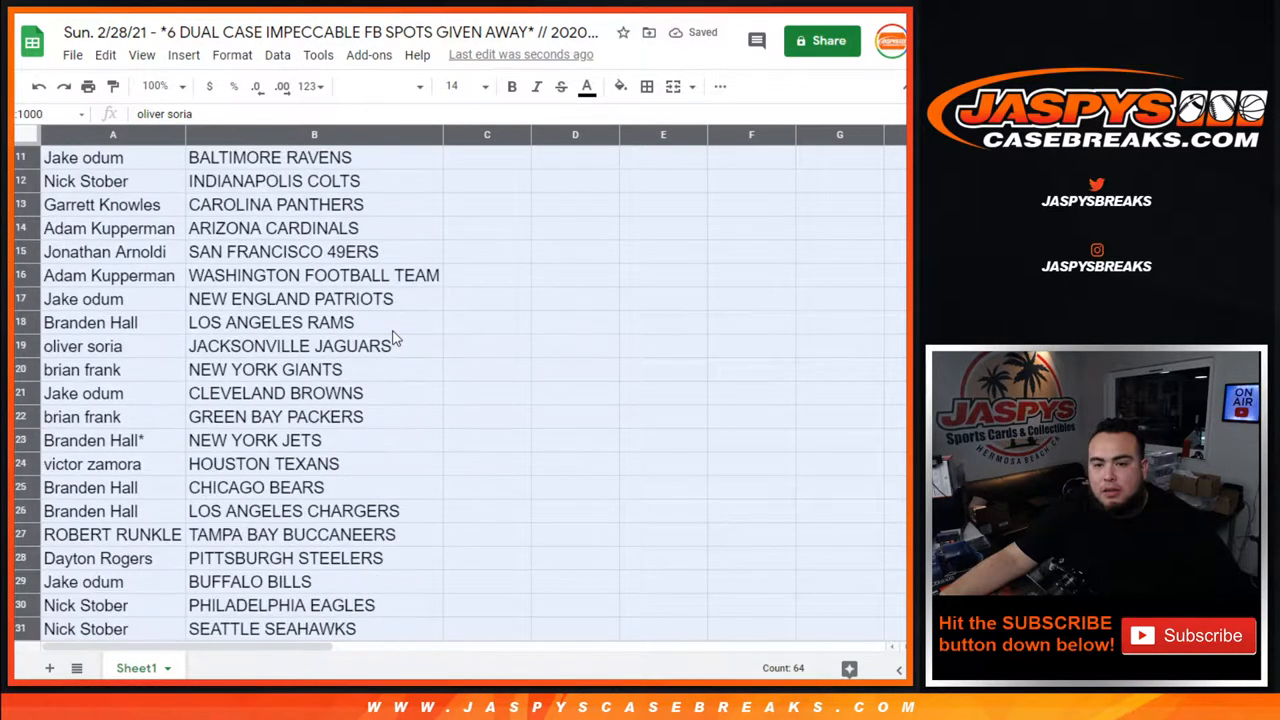
{"action": "scroll", "scroll_direction": "down", "scroll_amount": 3}
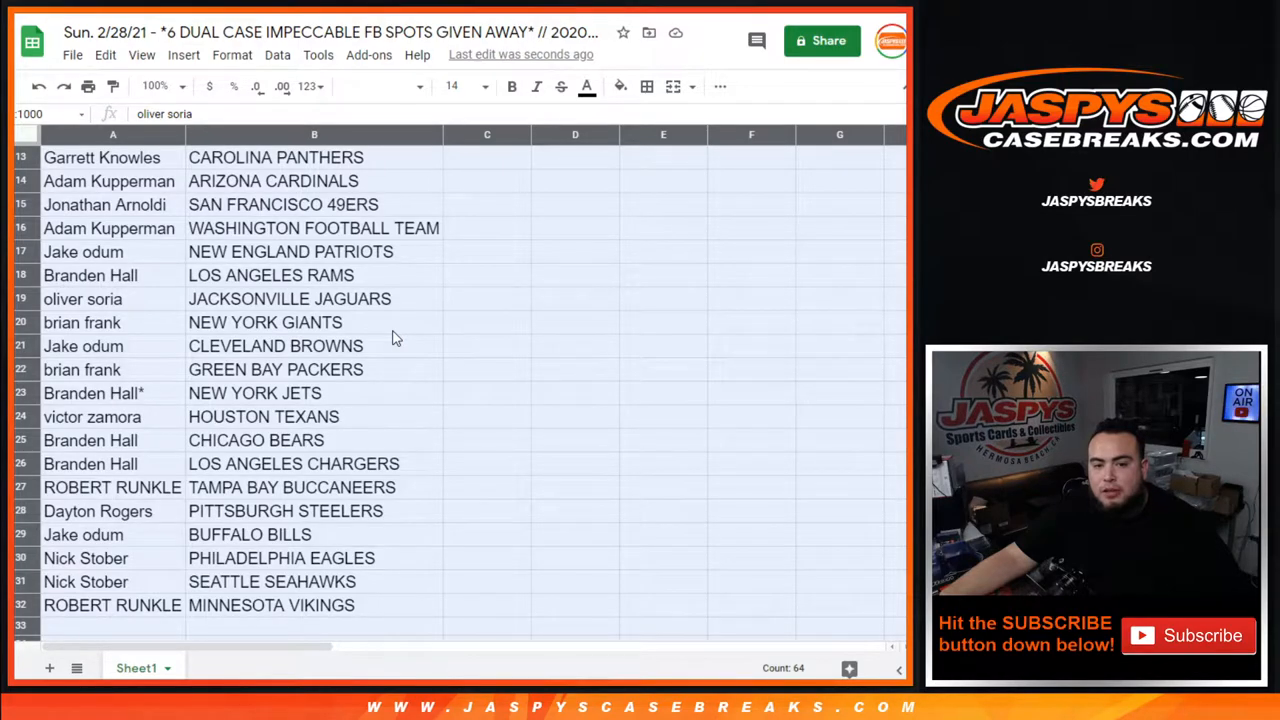
{"action": "scroll", "scroll_direction": "up", "scroll_amount": 3}
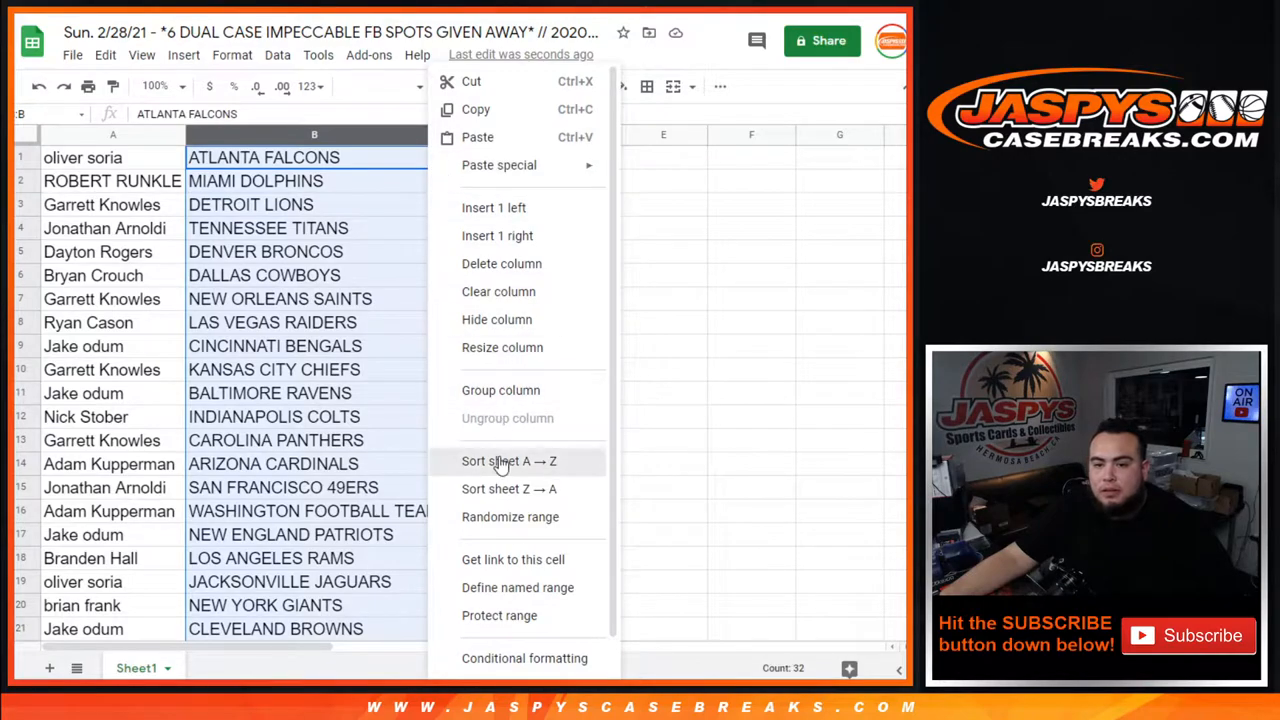
Step: Sort the sheet A→Z by team column B, add borders and centering, and send the pairings to the printer
{"action": "left_click", "coordinate": [508, 460]}
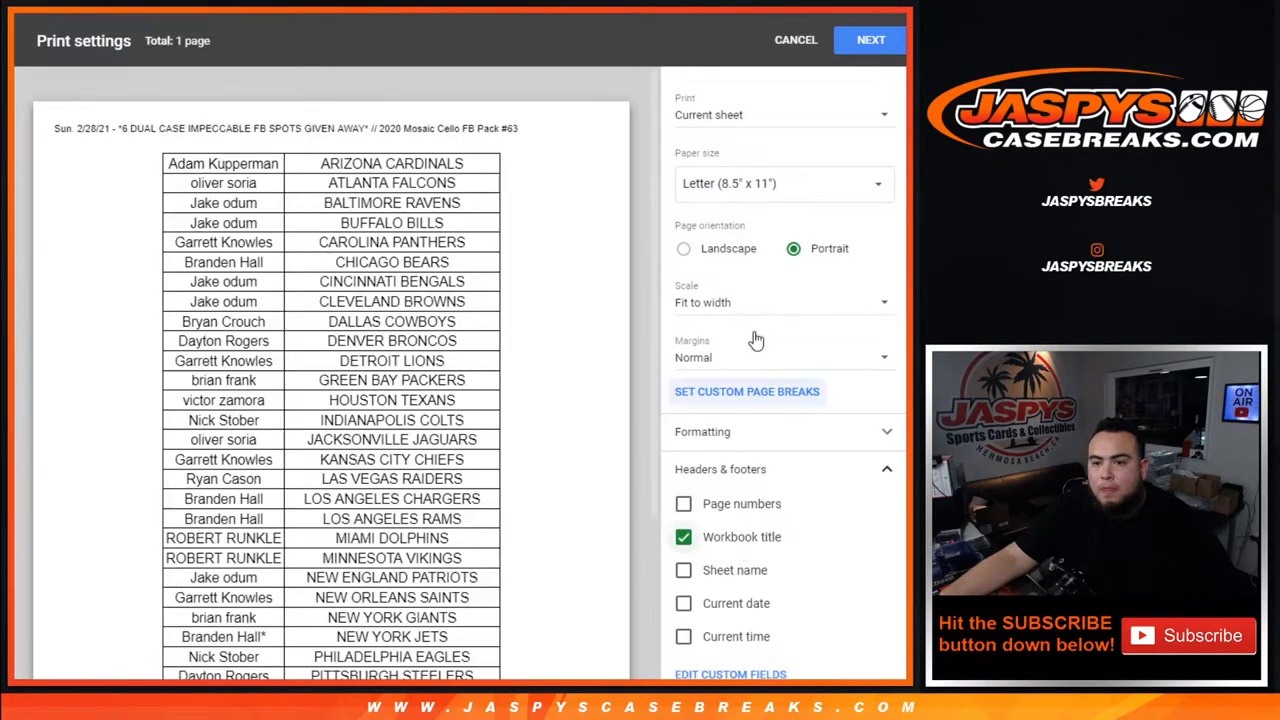
{"action": "left_click", "coordinate": [796, 40]}
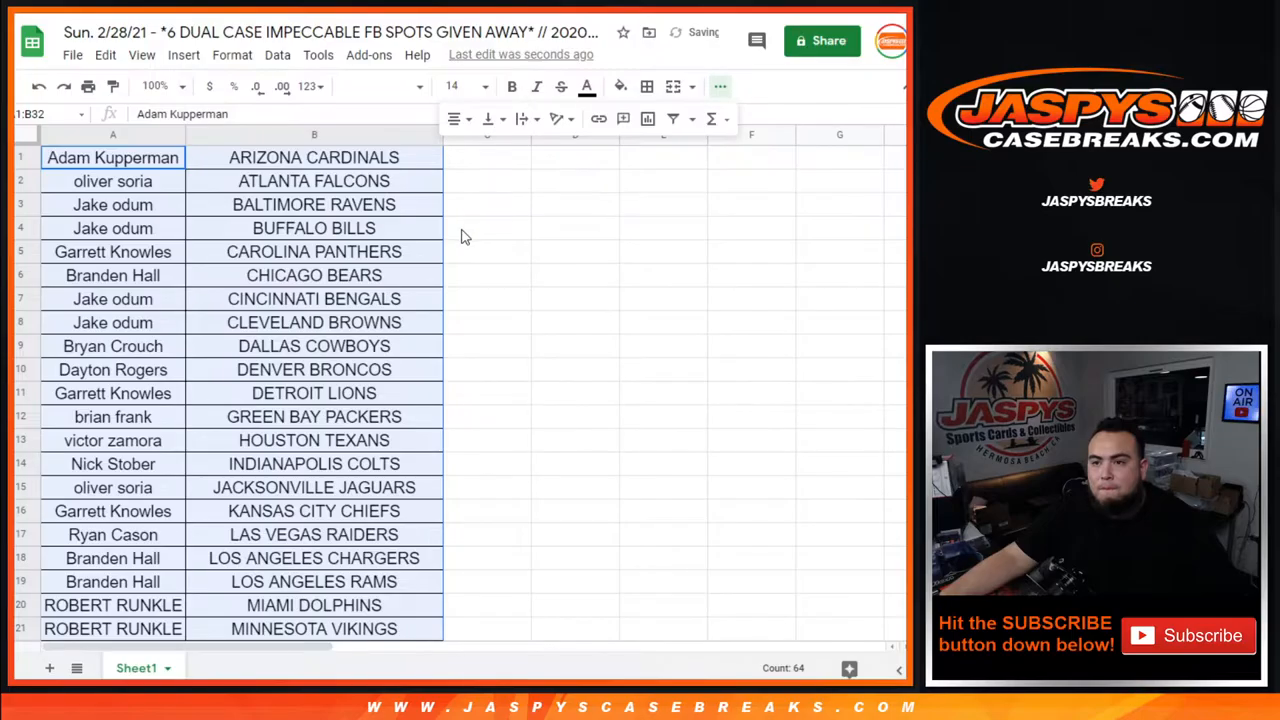
{"action": "key", "text": "ctrl+p"}
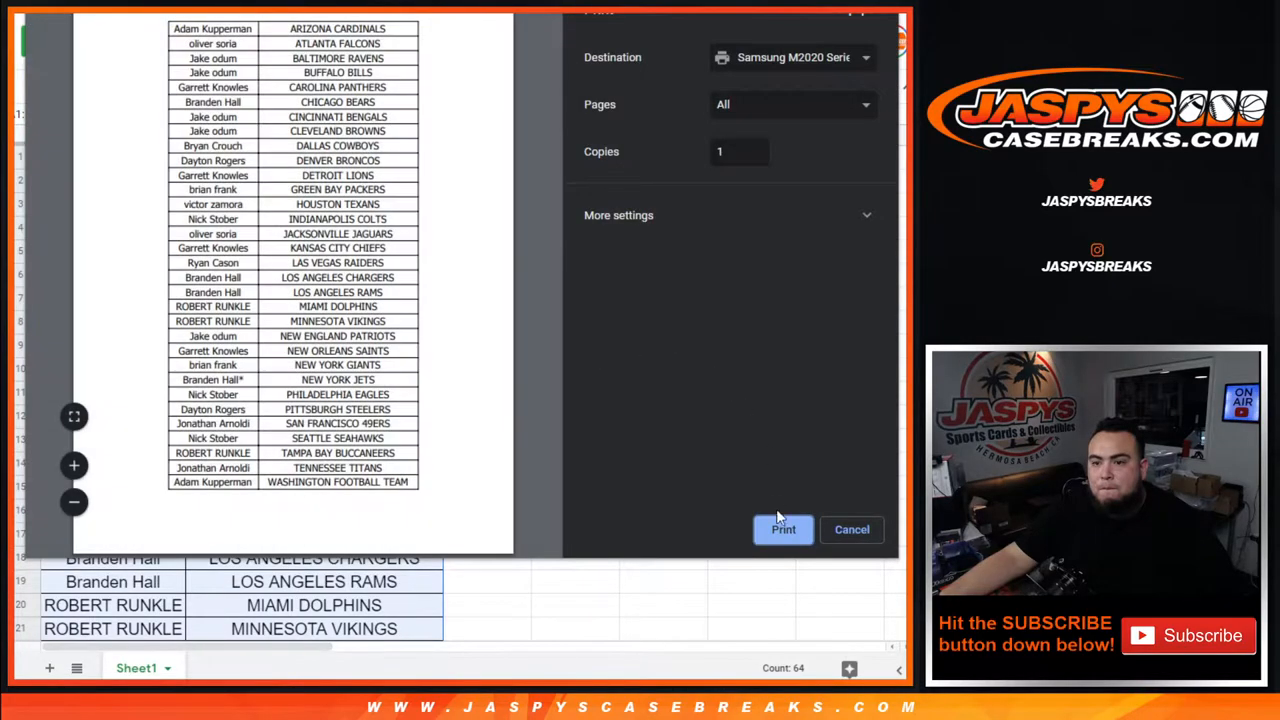
{"action": "left_click", "coordinate": [852, 528]}
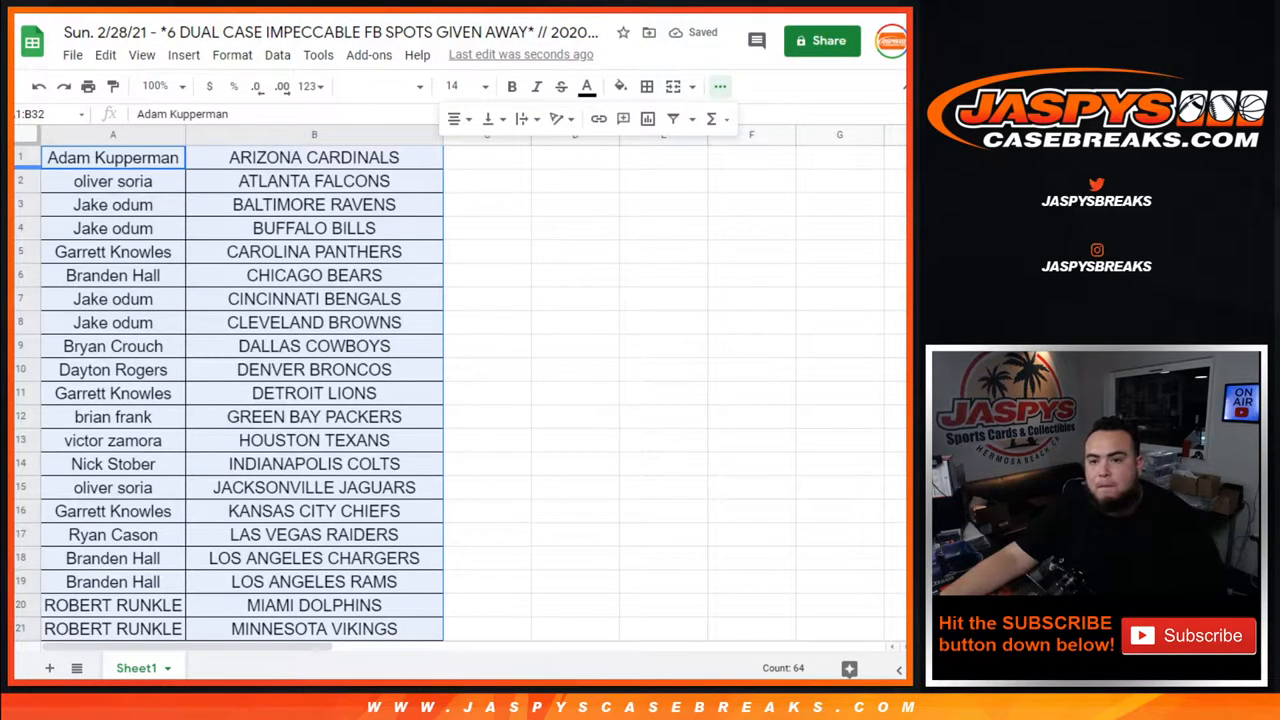
{"action": "mouse_move", "coordinate": [574, 350]}
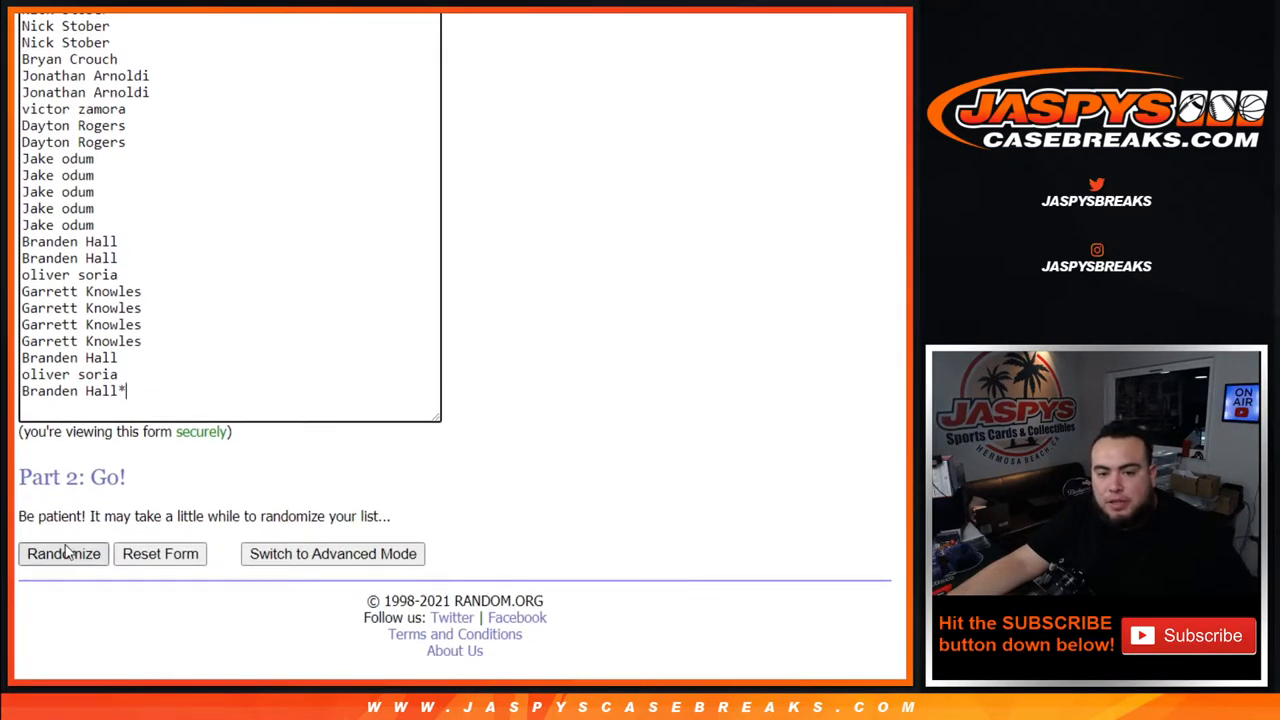
Step: Randomize the 32 customer names five times for the final giveaway order
{"action": "left_click", "coordinate": [64, 552]}
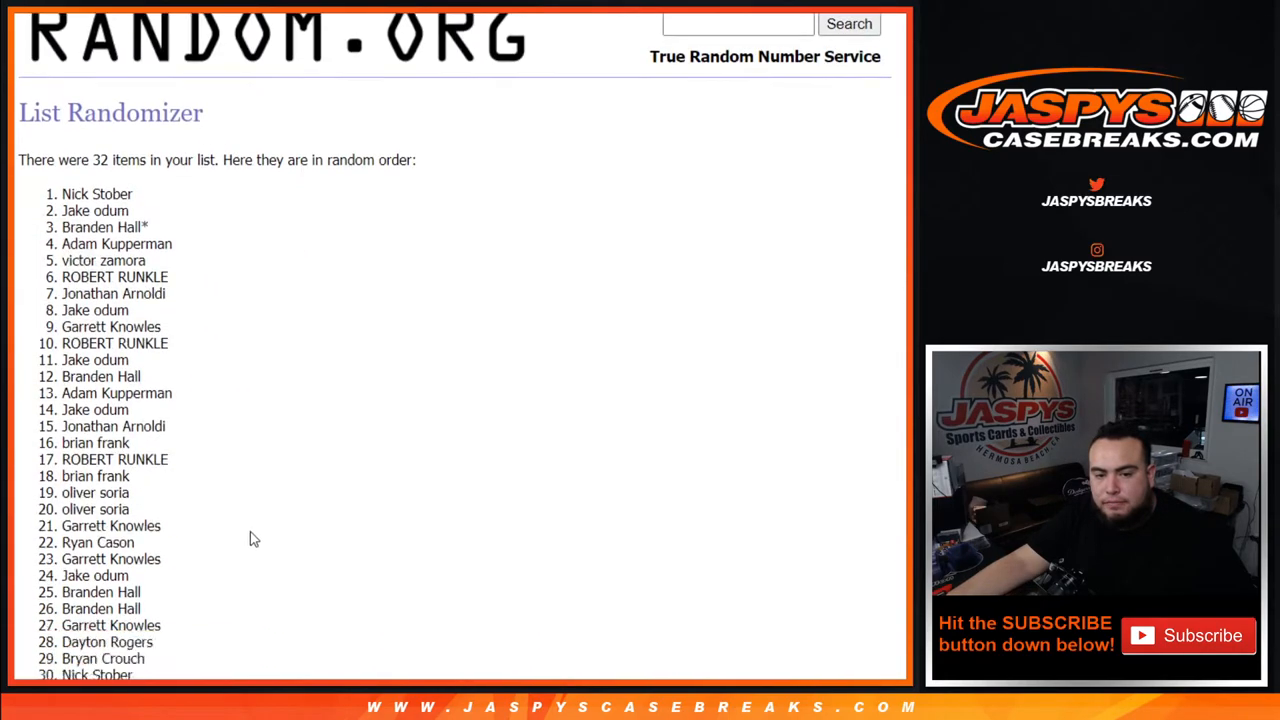
{"action": "scroll", "scroll_direction": "down", "scroll_amount": 3}
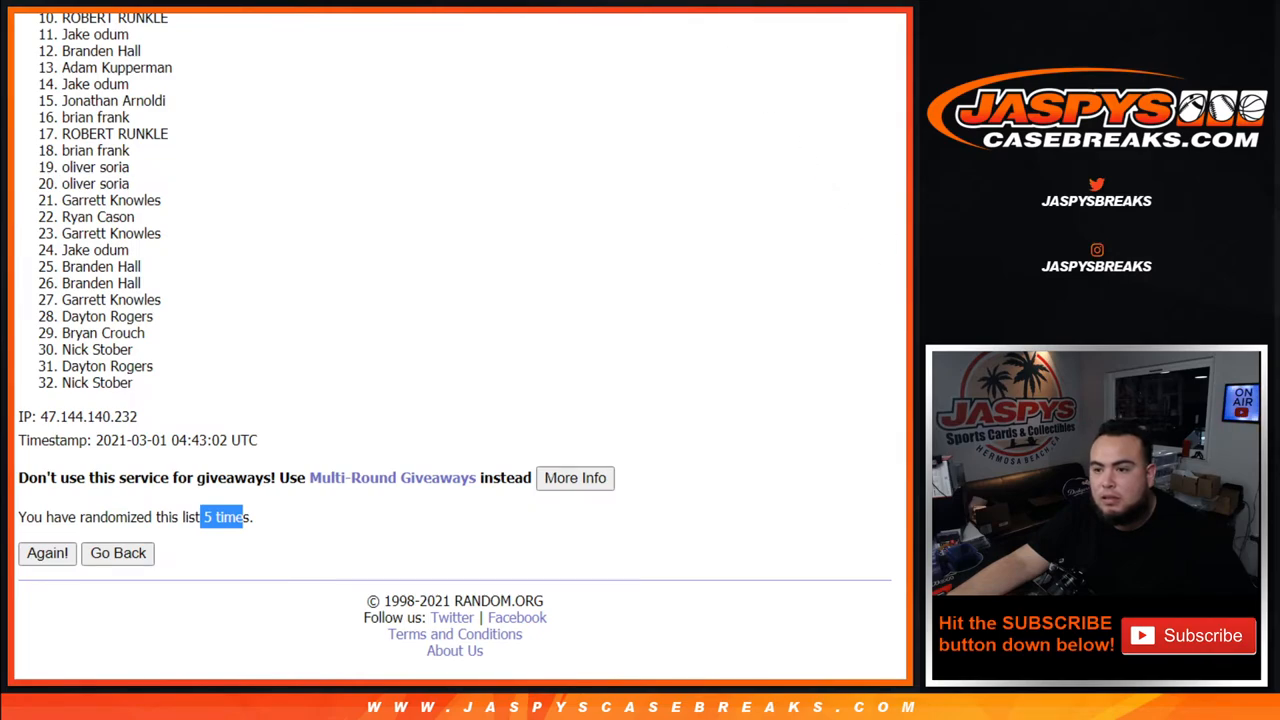
{"action": "scroll", "scroll_direction": "up", "scroll_amount": 3}
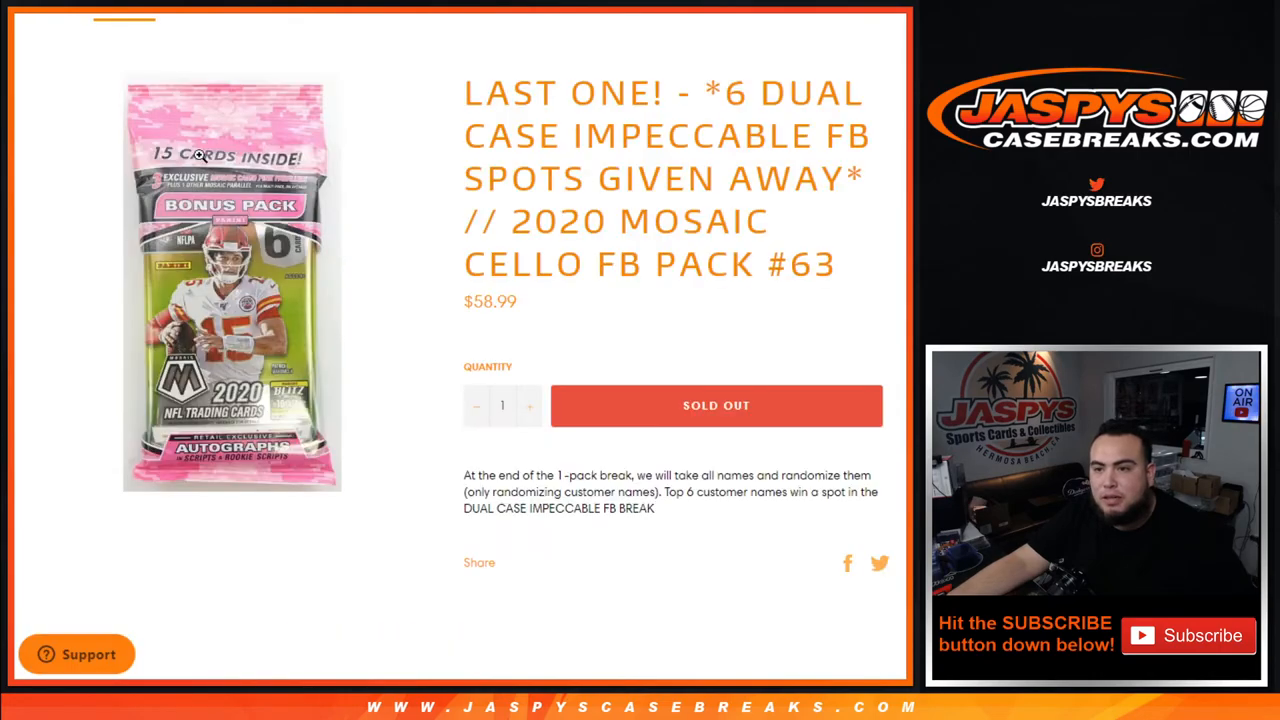
{"action": "mouse_move", "coordinate": [200, 156]}
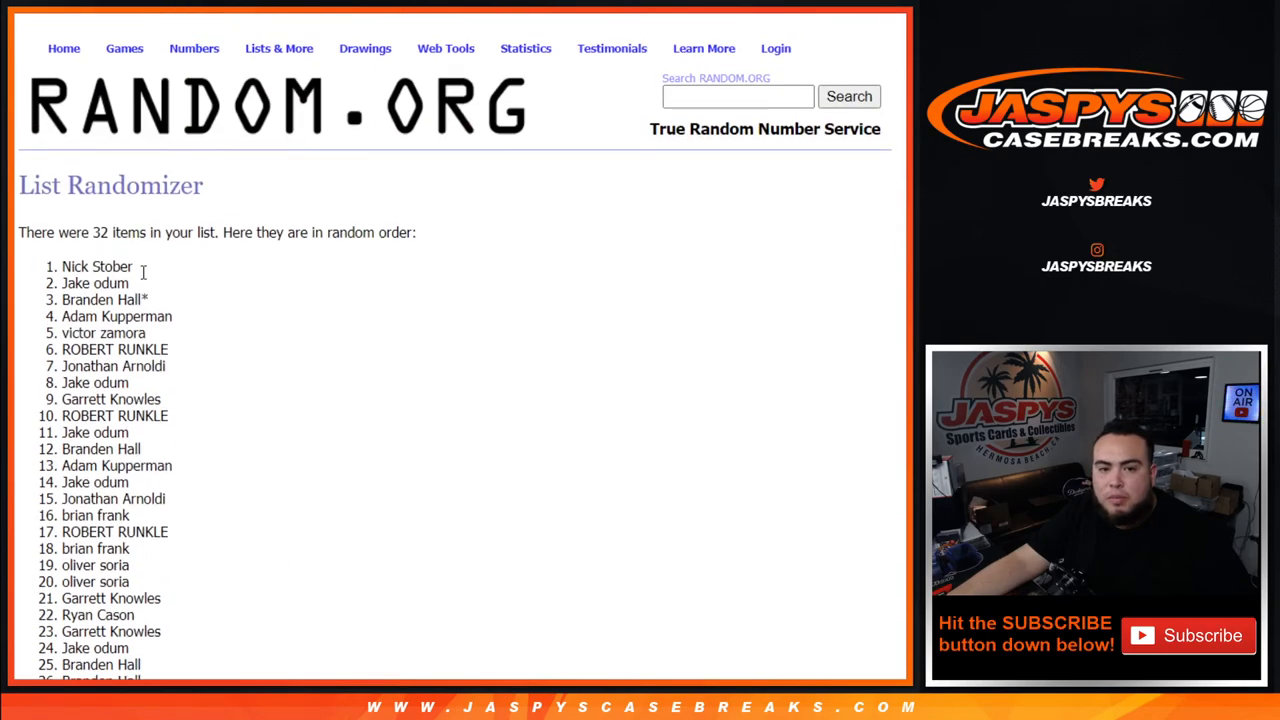
Step: Highlight names 1 through 6 of the final order as the dual-case spot winners
{"action": "left_click_drag", "start_coordinate": [60, 266], "coordinate": [168, 348]}
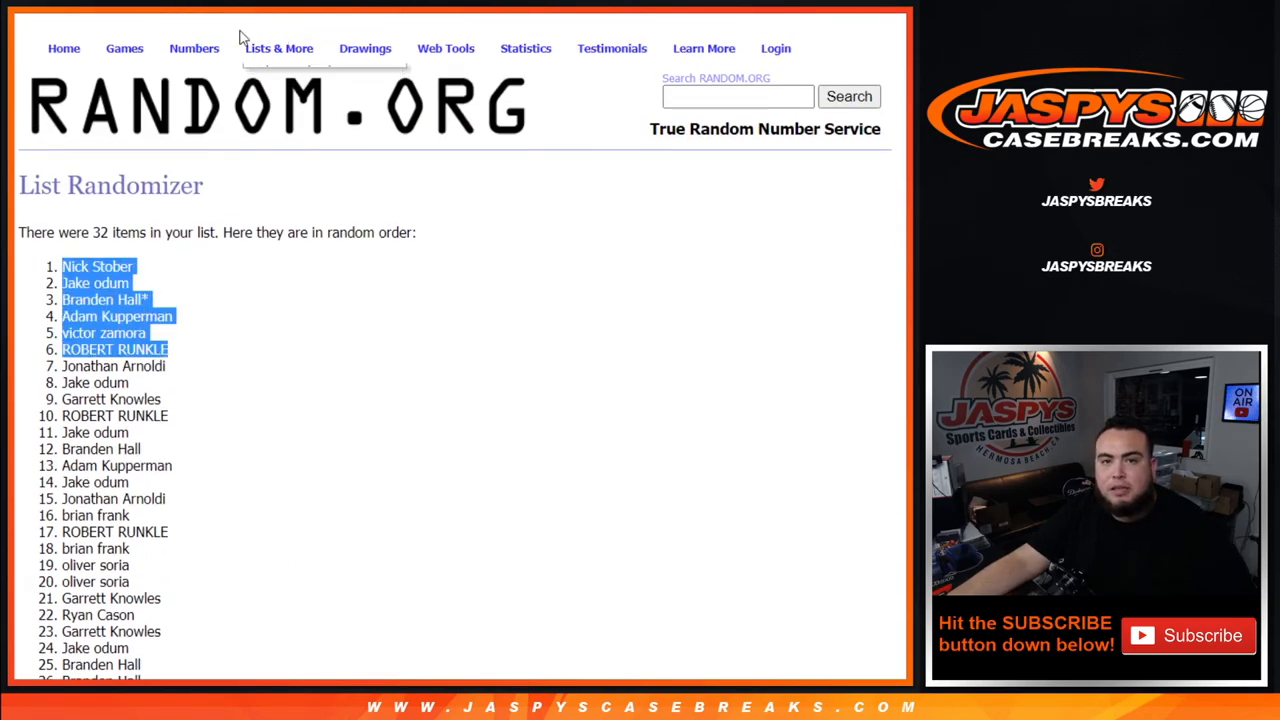